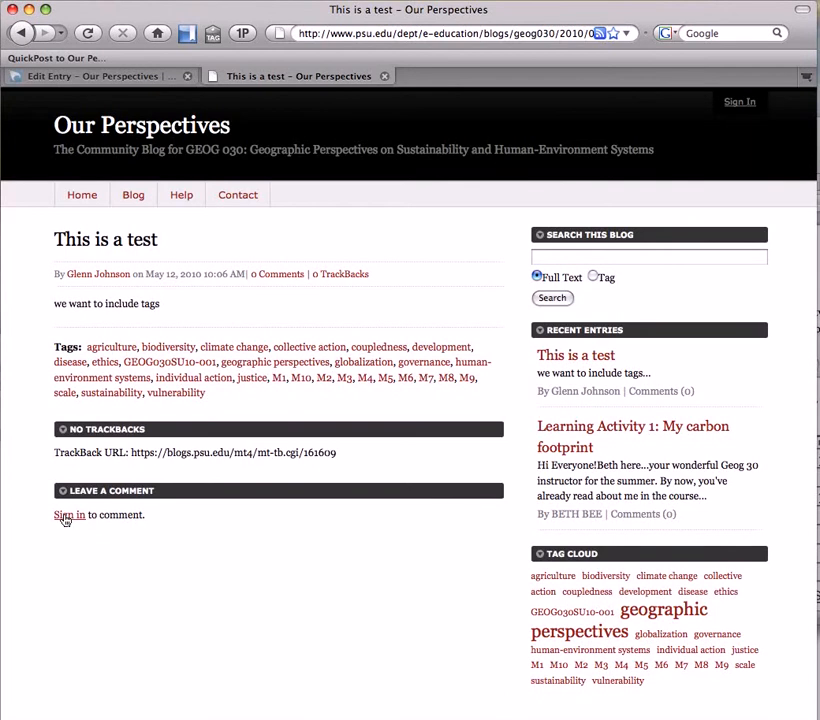
Sign in through Penn State WebAccess with your user ID and password to enable commenting
left_click(68, 514)
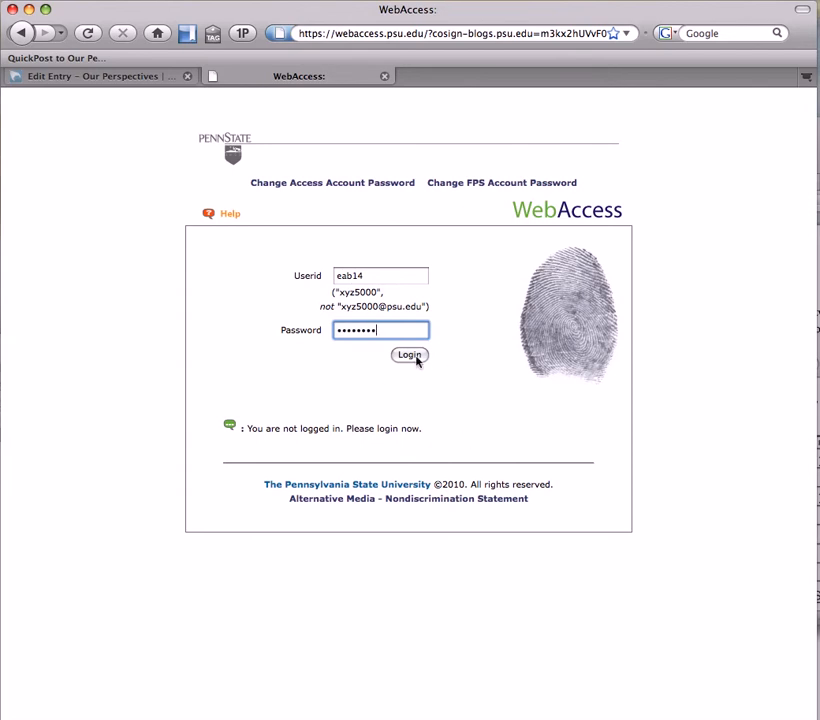
left_click(408, 356)
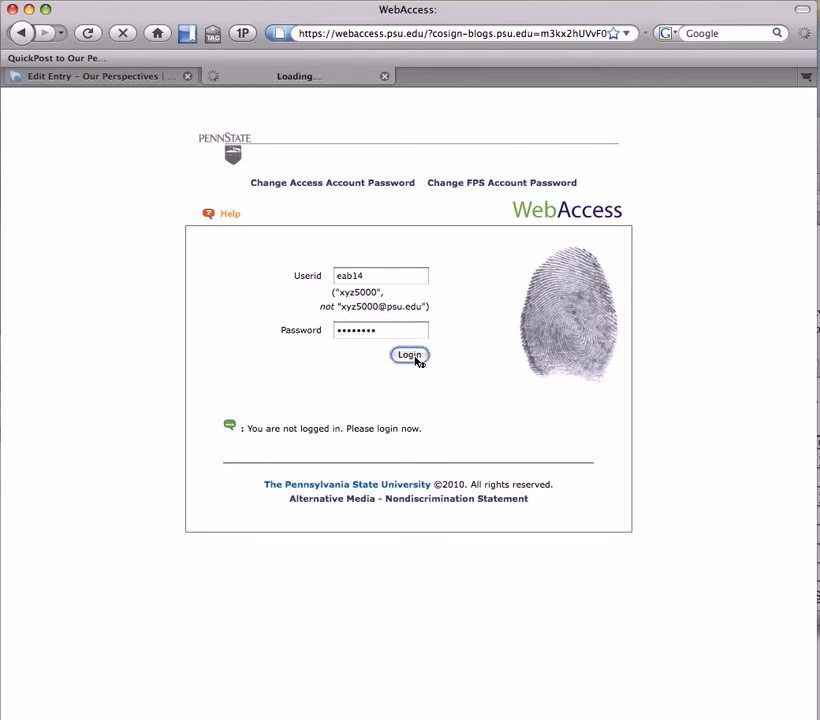
left_click(408, 356)
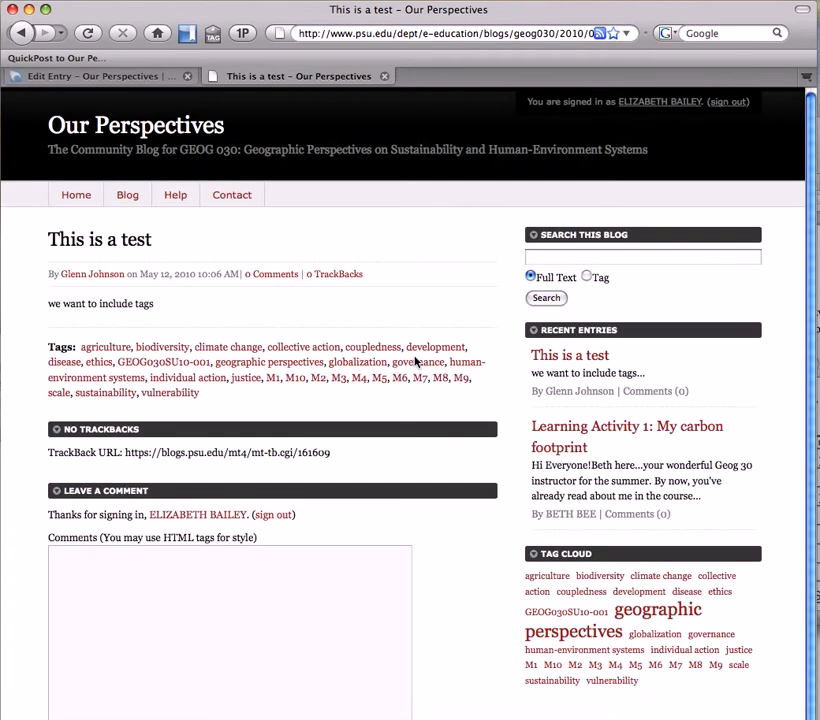
Enter 'This is a great point, Glenn. How about checking out this other article as well.' in the Comments box
scroll("down", 3)
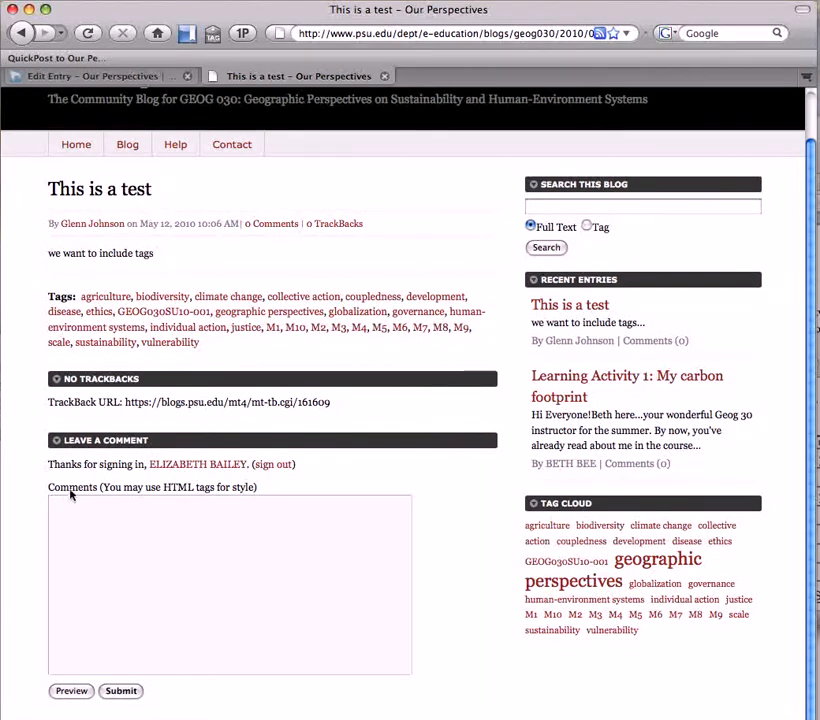
mouse_move(242, 500)
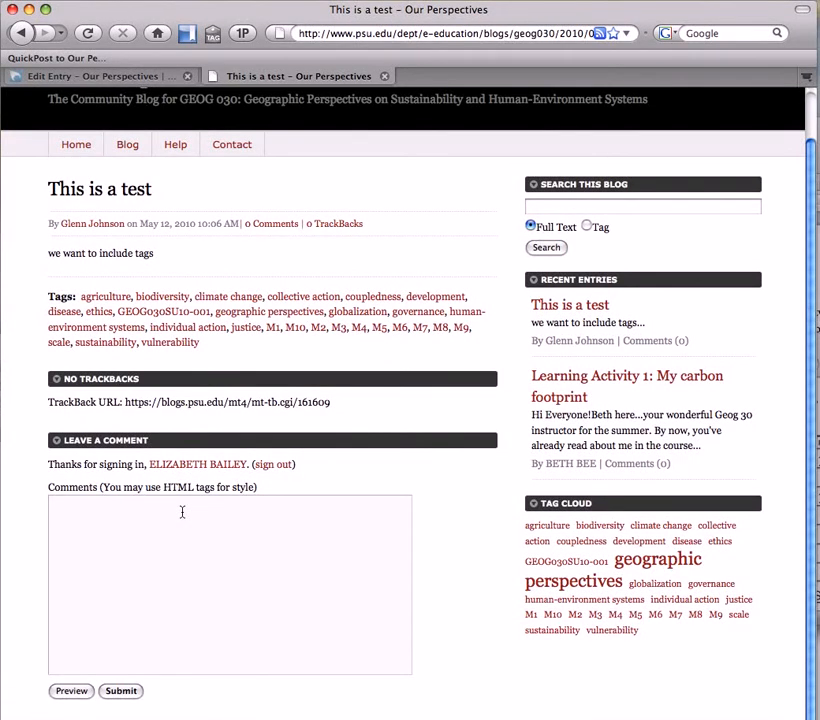
type("This is a great point, Glenn. How about checking out this")
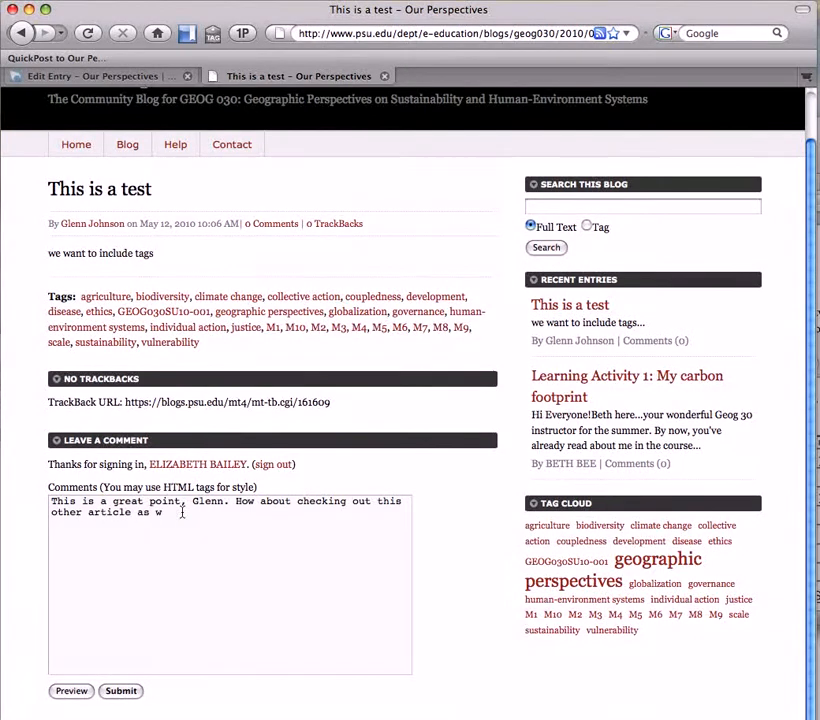
type("ell!")
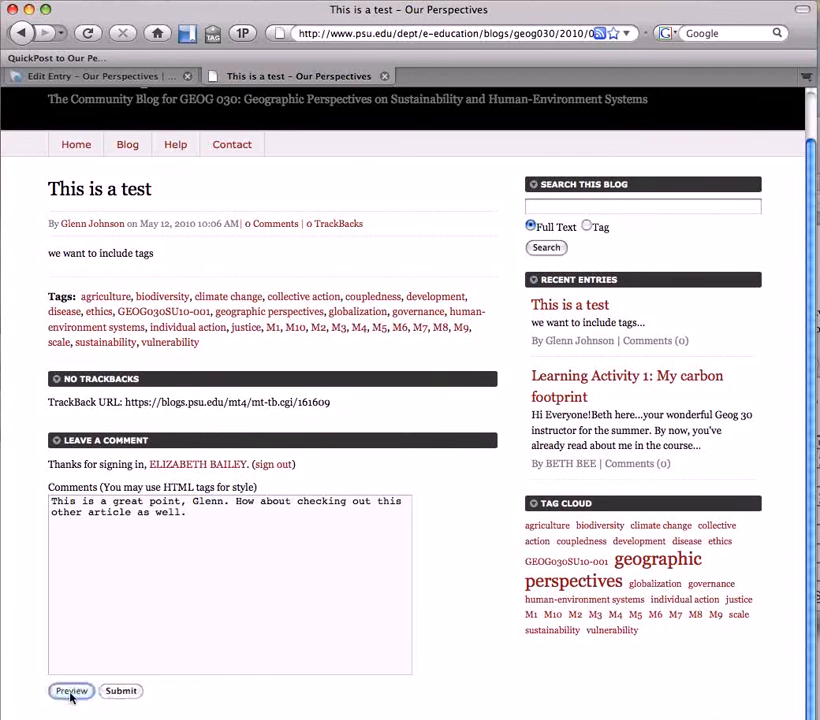
Preview the drafted comment, then submit it for posting
left_click(72, 690)
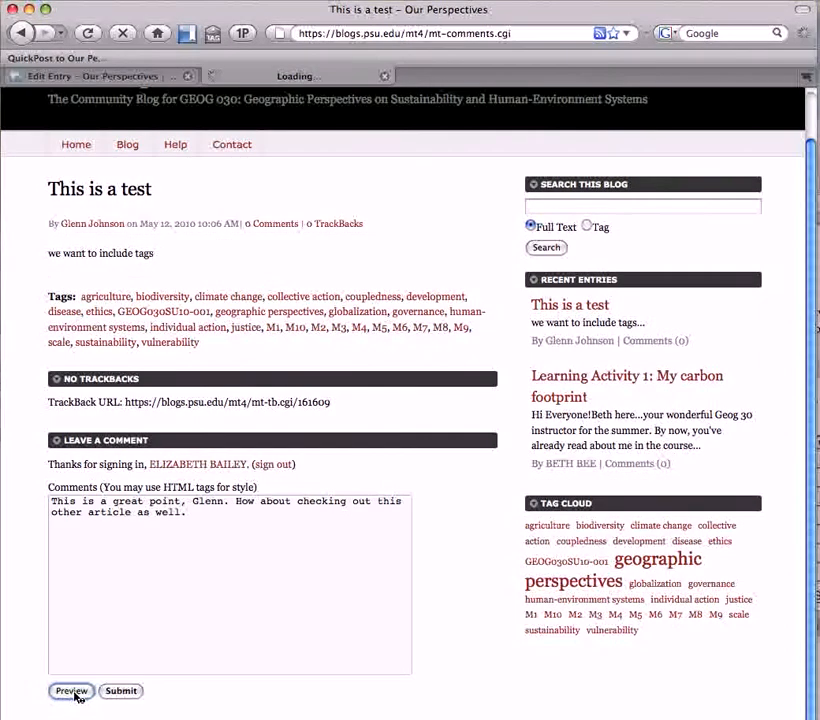
left_click(72, 690)
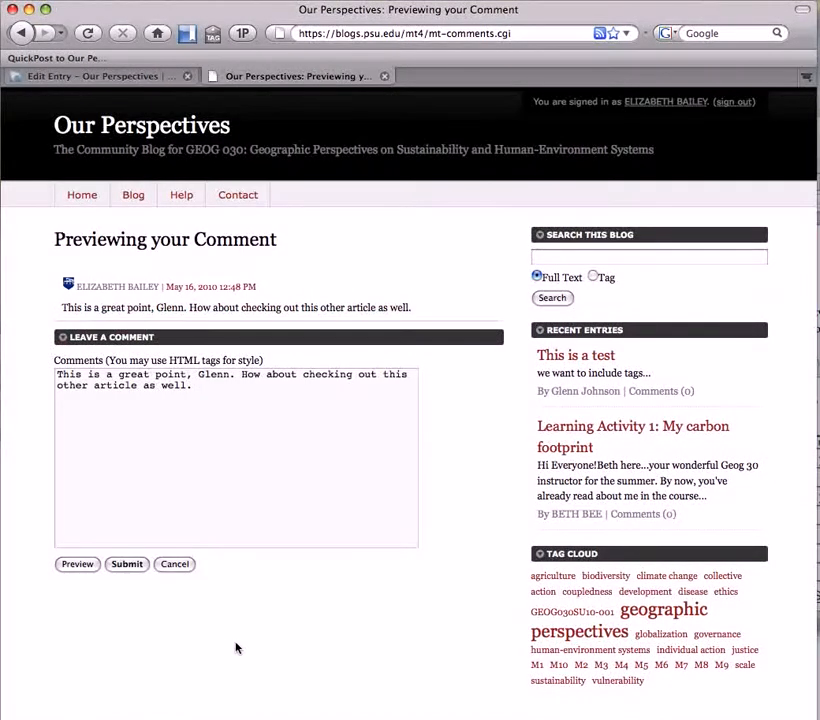
mouse_move(152, 580)
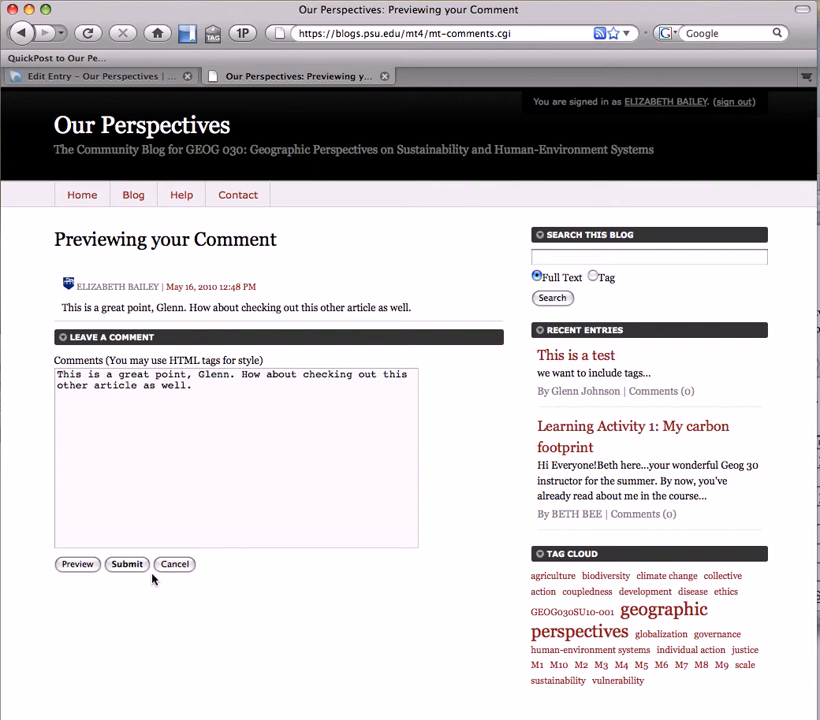
mouse_move(178, 496)
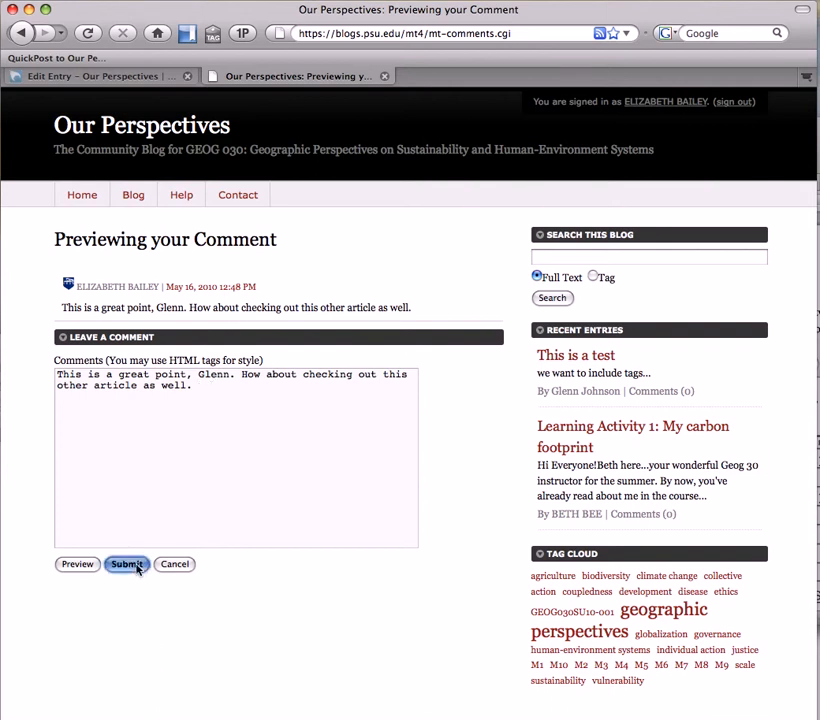
left_click(128, 564)
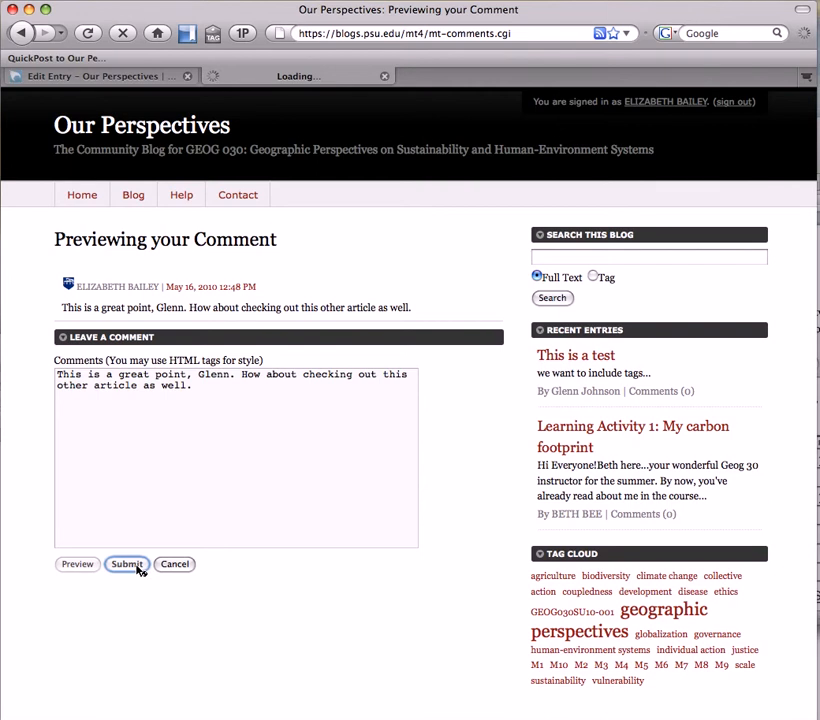
Follow the 'original entry' link to see the comment under 'This is a test'
left_click(128, 564)
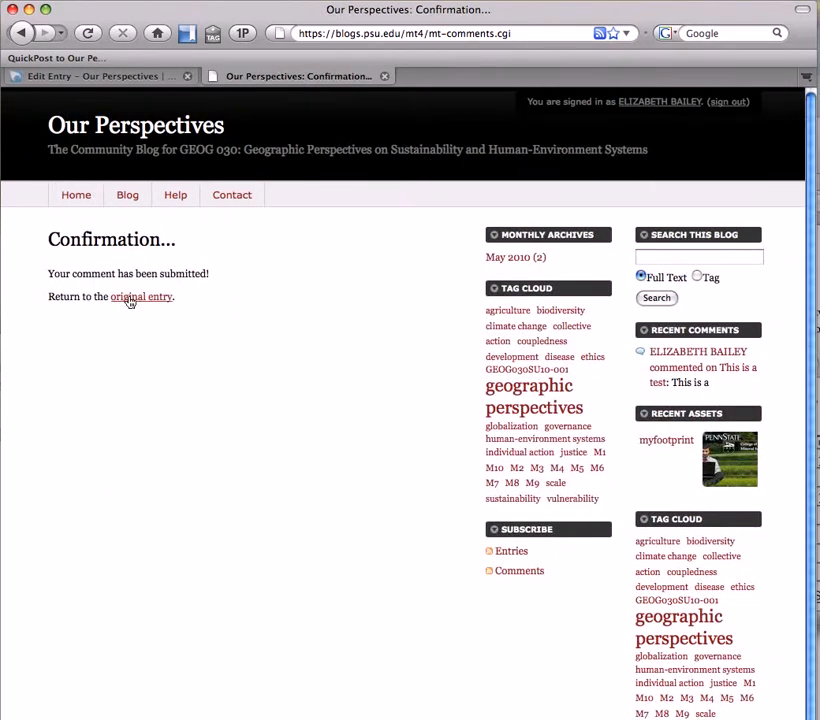
left_click(140, 296)
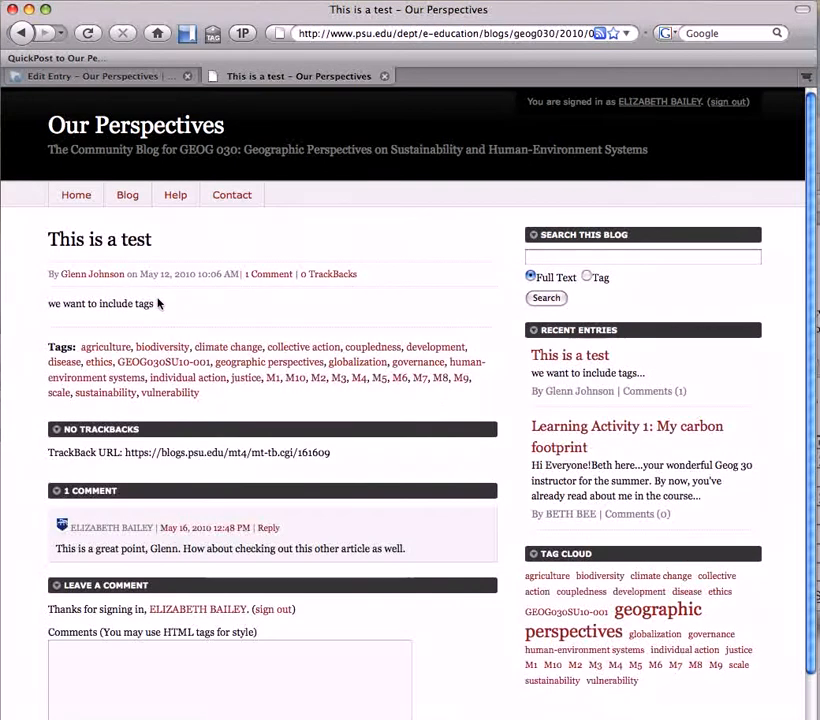